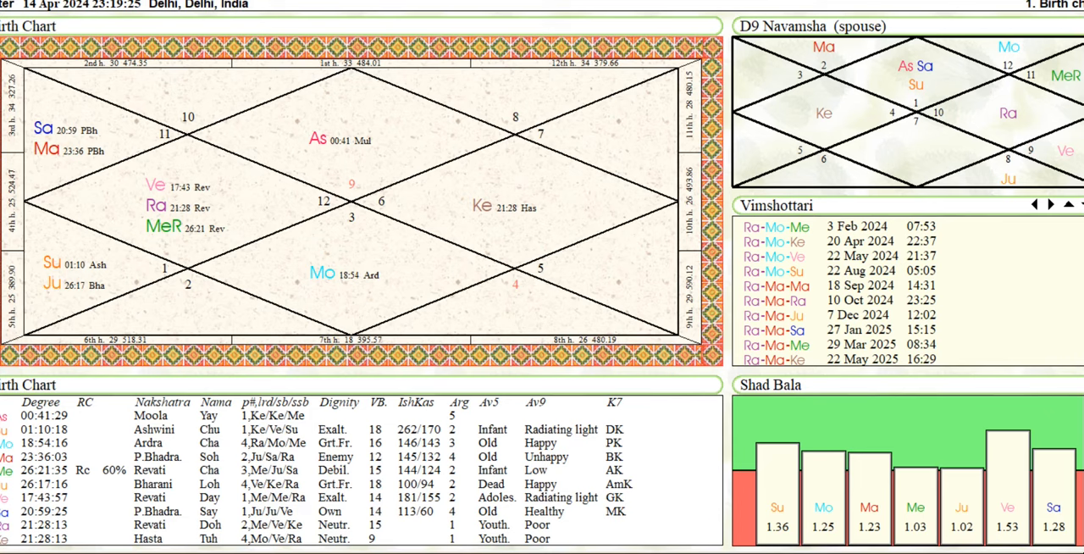
pyautogui.moveTo(107, 10)
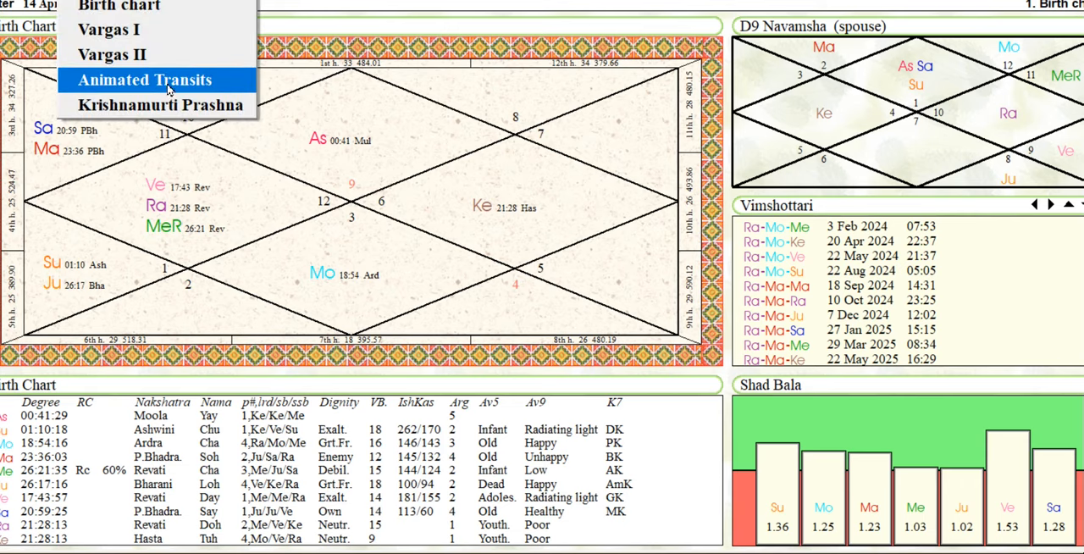
# Show Animated Transits over the birth chart and step the transit date forward to 1 May 2024.
pyautogui.click(145, 80)
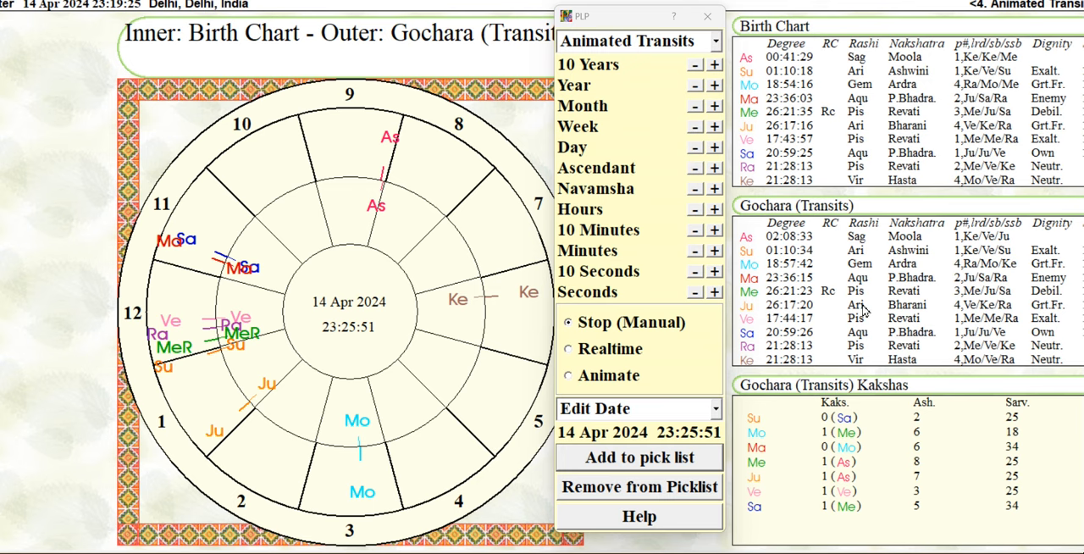
pyautogui.moveTo(894, 318)
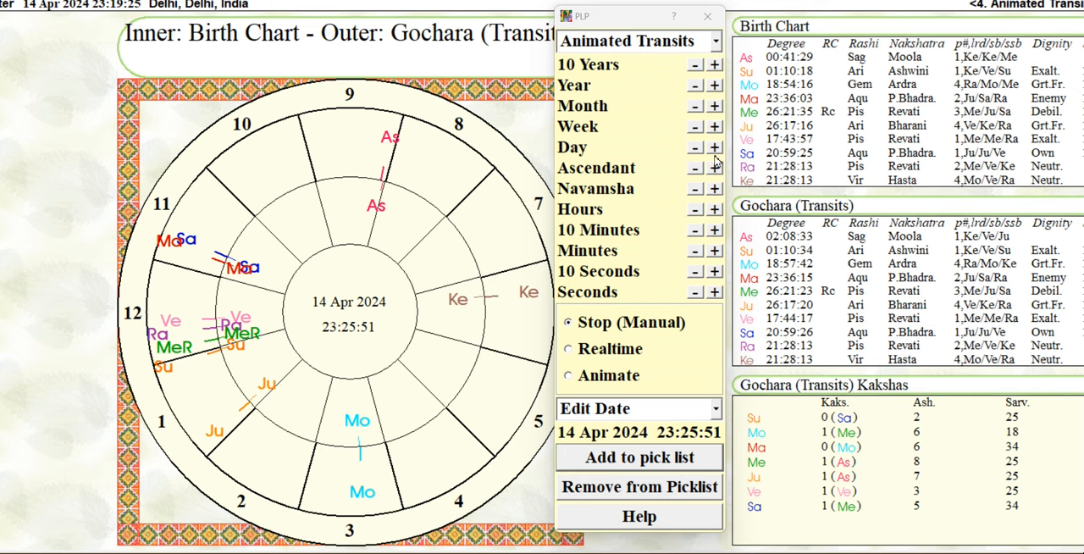
pyautogui.click(715, 146)
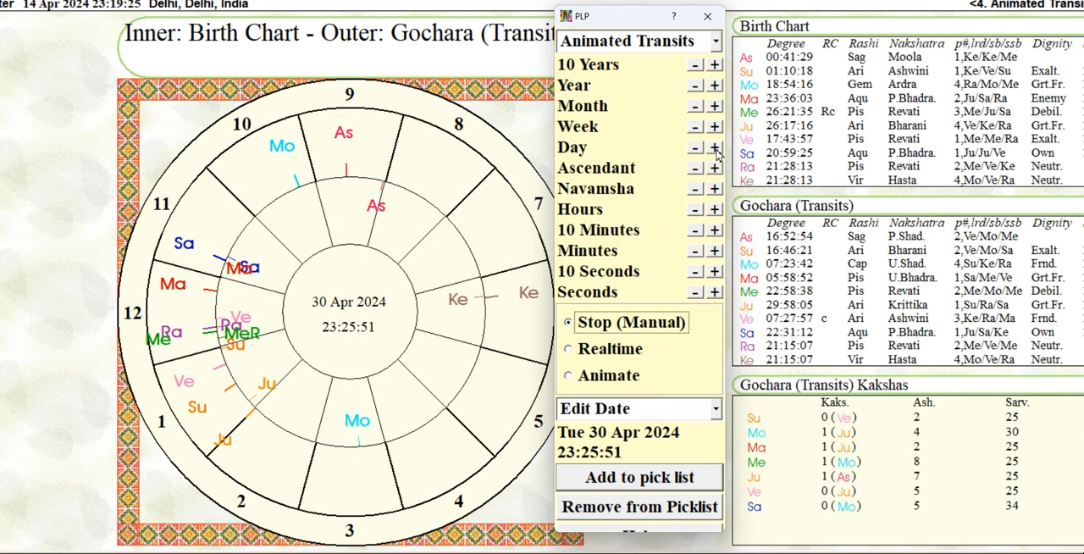
pyautogui.click(715, 147)
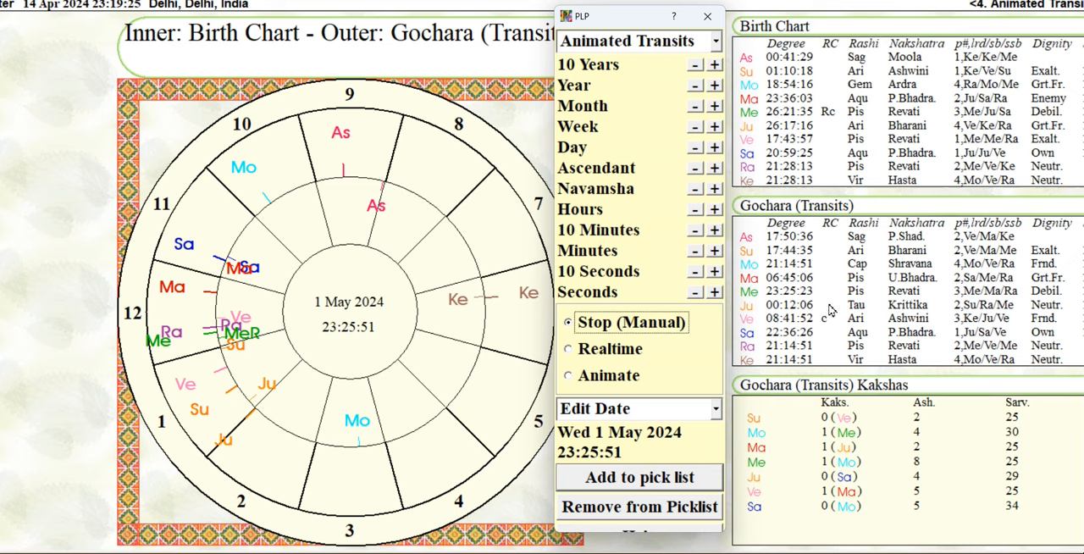
pyautogui.moveTo(610, 437)
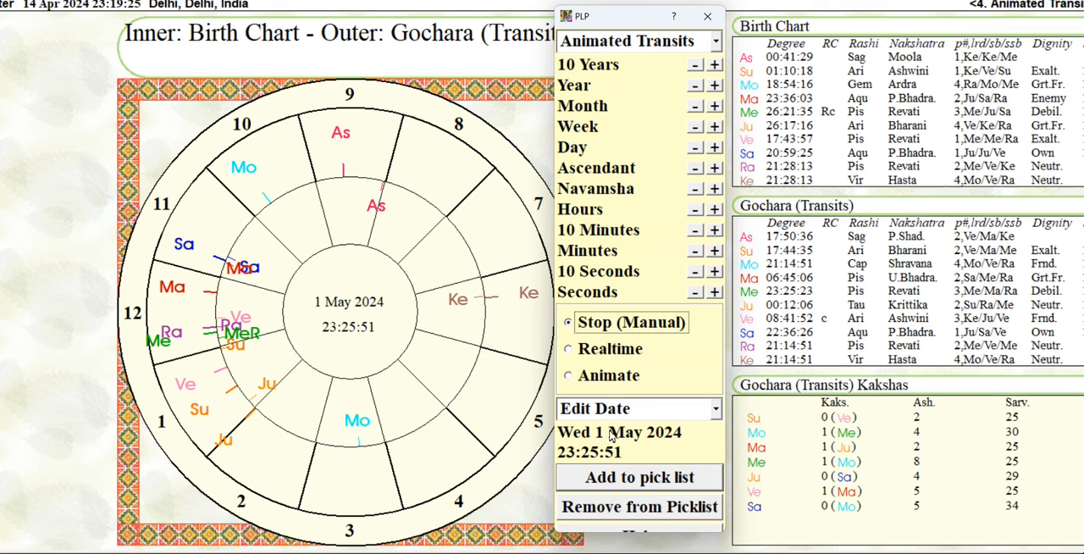
pyautogui.moveTo(643, 435)
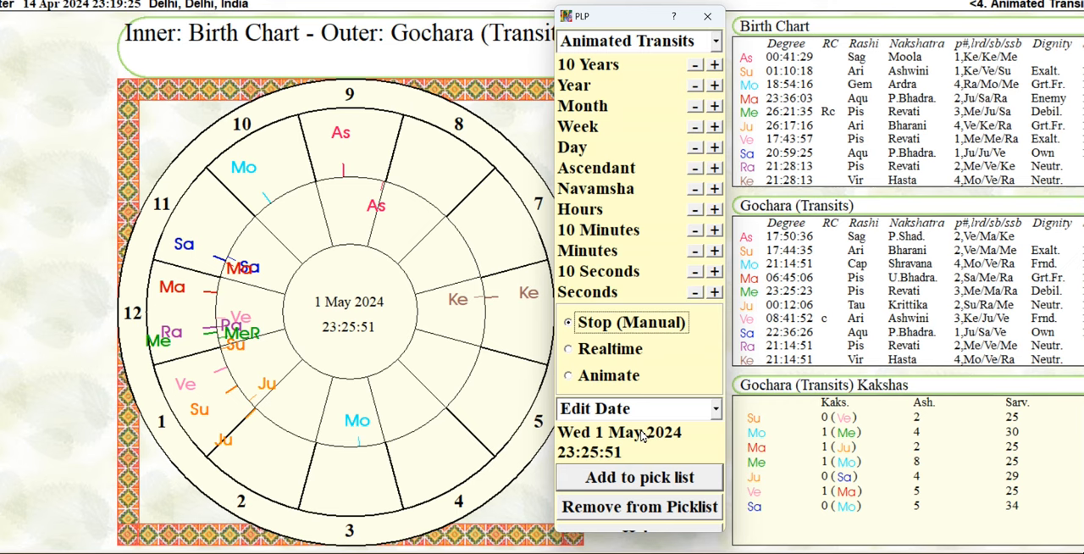
pyautogui.moveTo(821, 321)
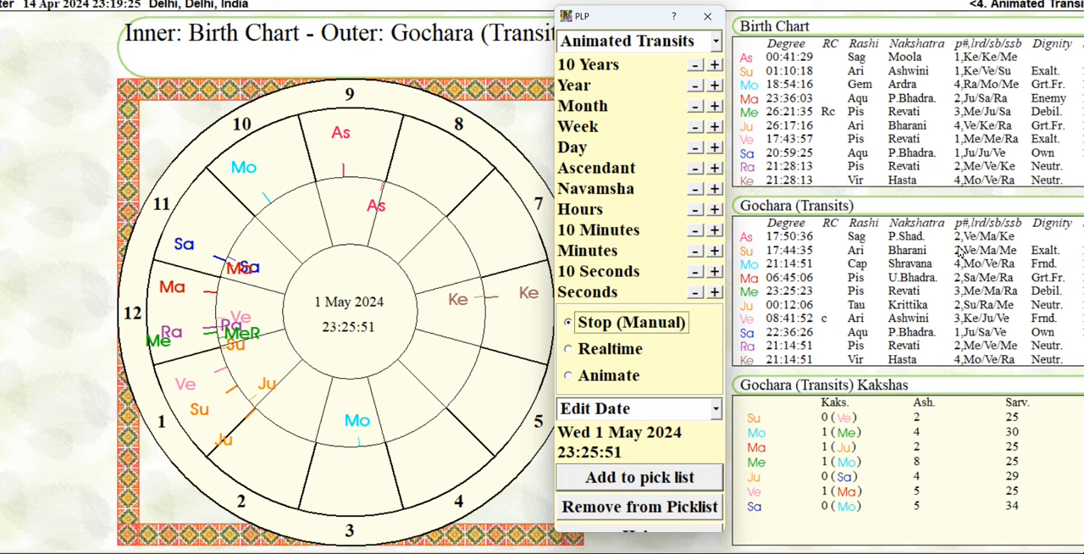
pyautogui.moveTo(965, 304)
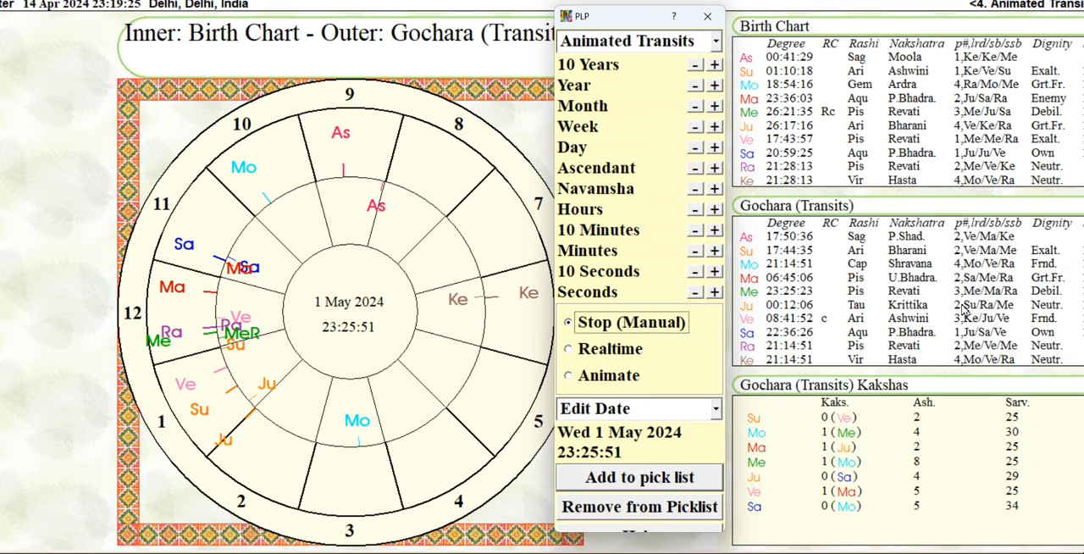
pyautogui.moveTo(968, 315)
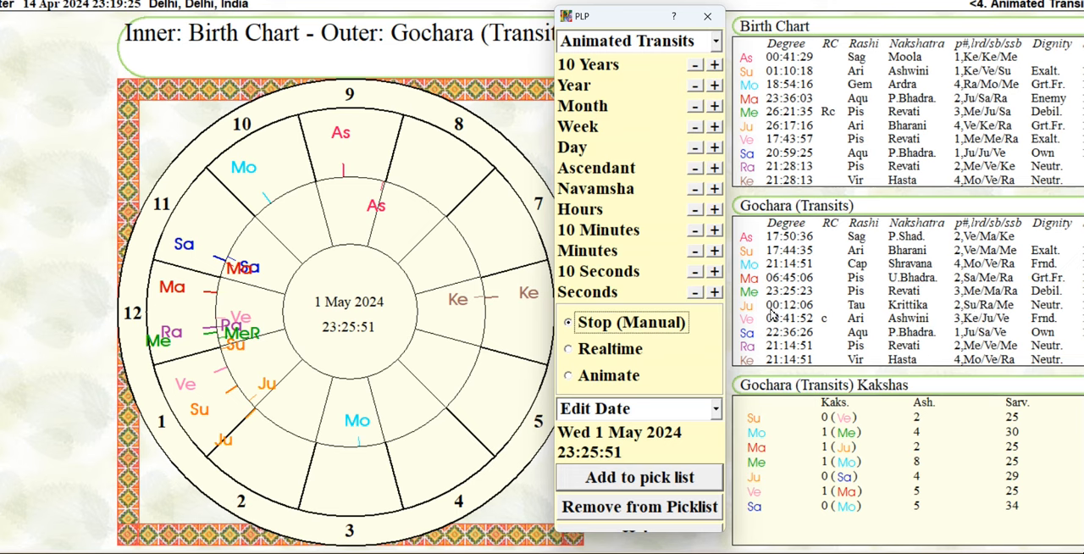
pyautogui.moveTo(941, 334)
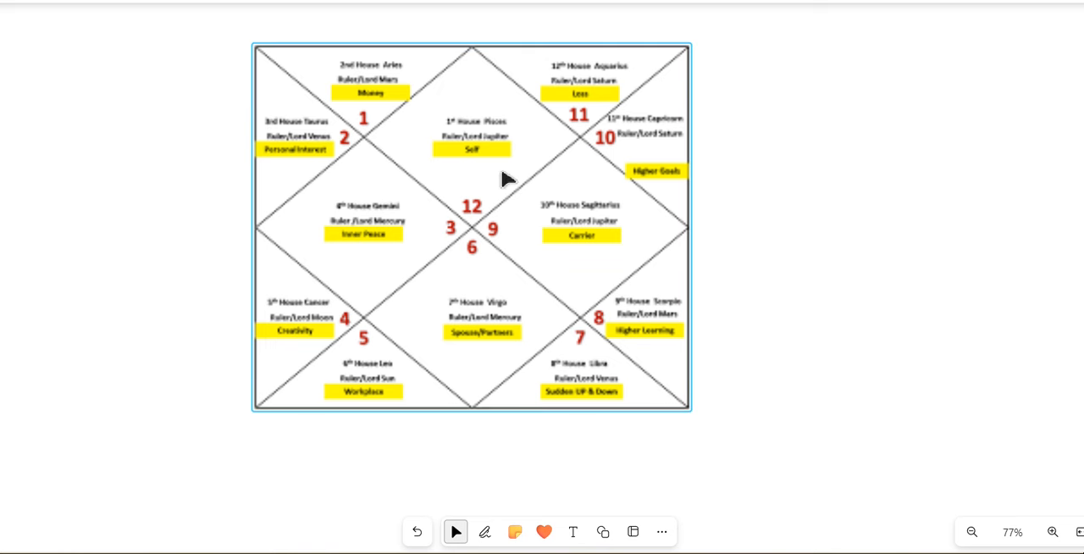
# Pick the purple ink pen and circle house number 12 on the chart.
pyautogui.click(484, 531)
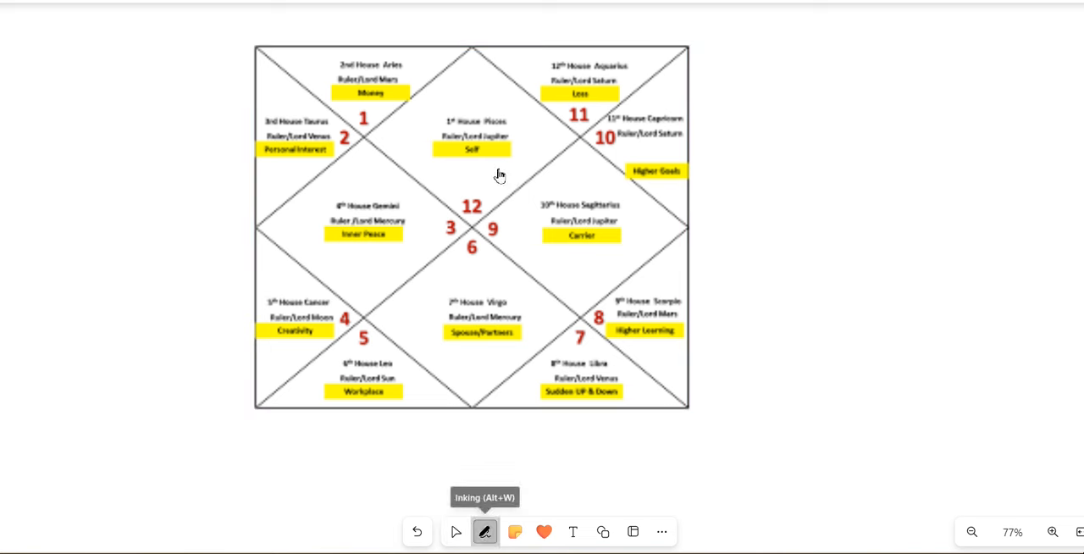
pyautogui.click(484, 532)
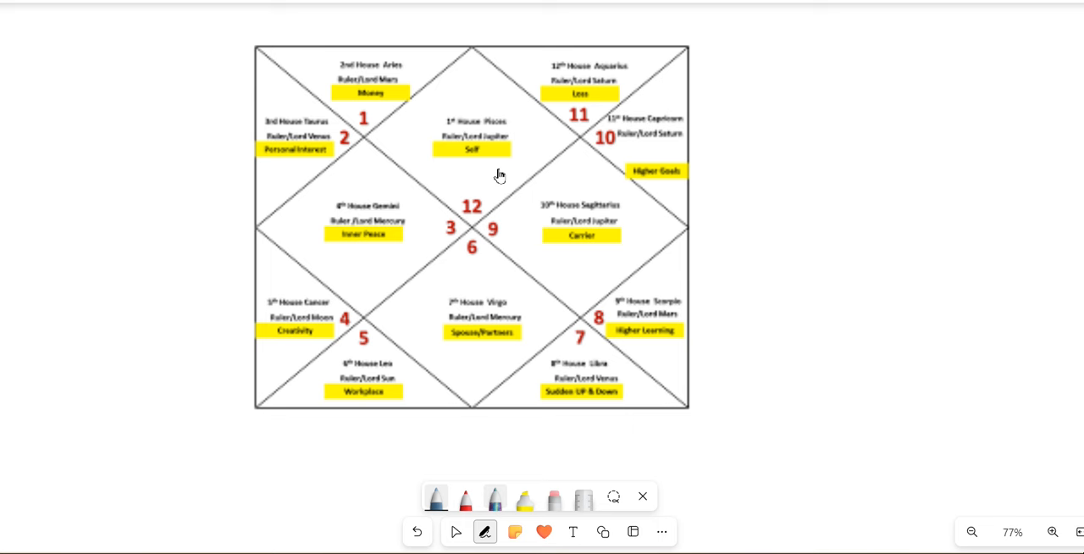
pyautogui.click(494, 498)
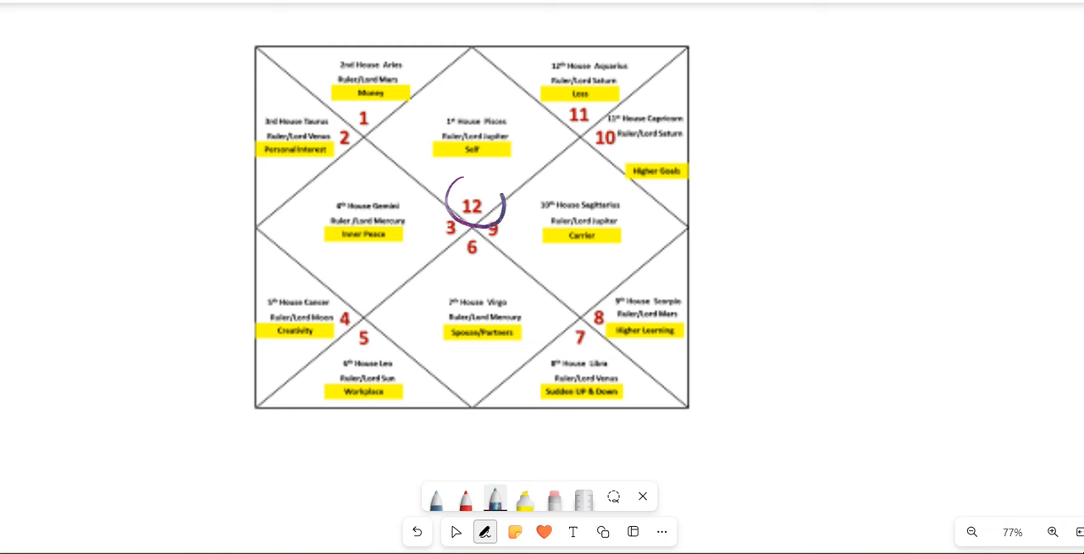
pyautogui.moveTo(475, 178); pyautogui.dragTo(500, 229)
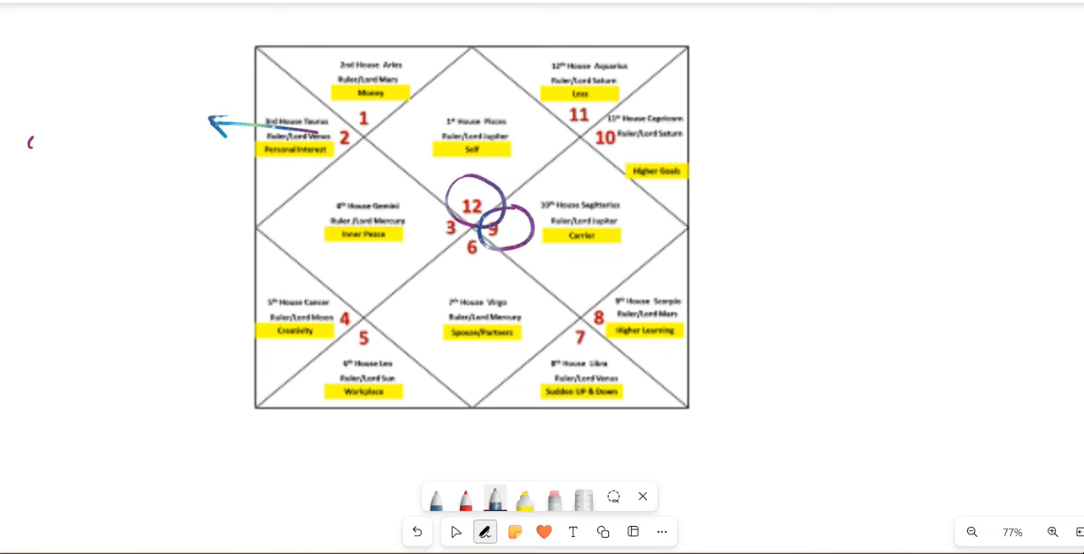
# Handwrite the 3rd house significations (marketing, sales, self-effort, siblings, mental powers) left of the chart.
pyautogui.moveTo(30, 132); pyautogui.dragTo(127, 118)
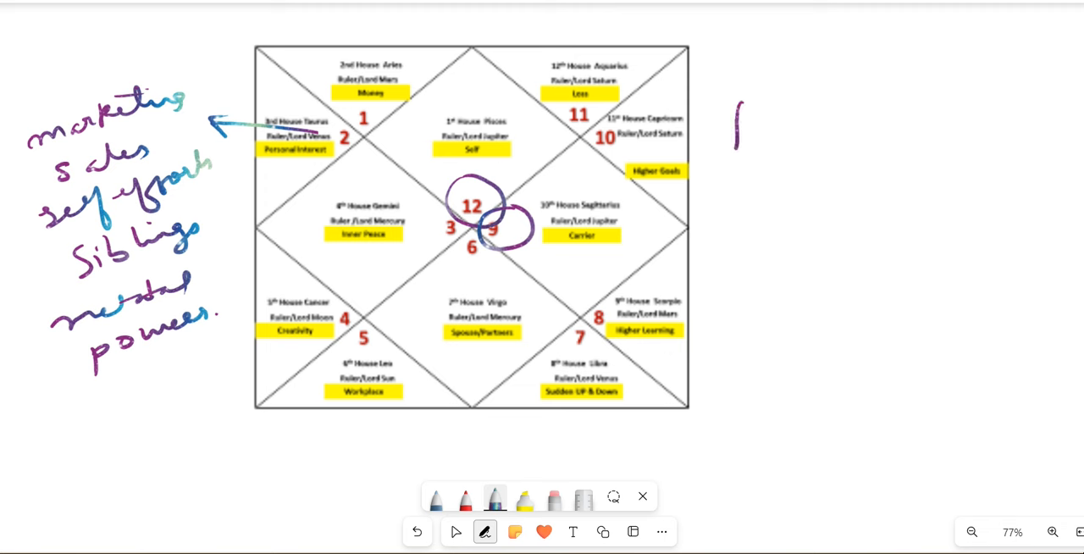
# Write 'Jup - 1, 3, 10' at right, ring the 3rd house sign number, and link a circled 10 to the 10th house.
pyautogui.moveTo(728, 136); pyautogui.dragTo(846, 149)
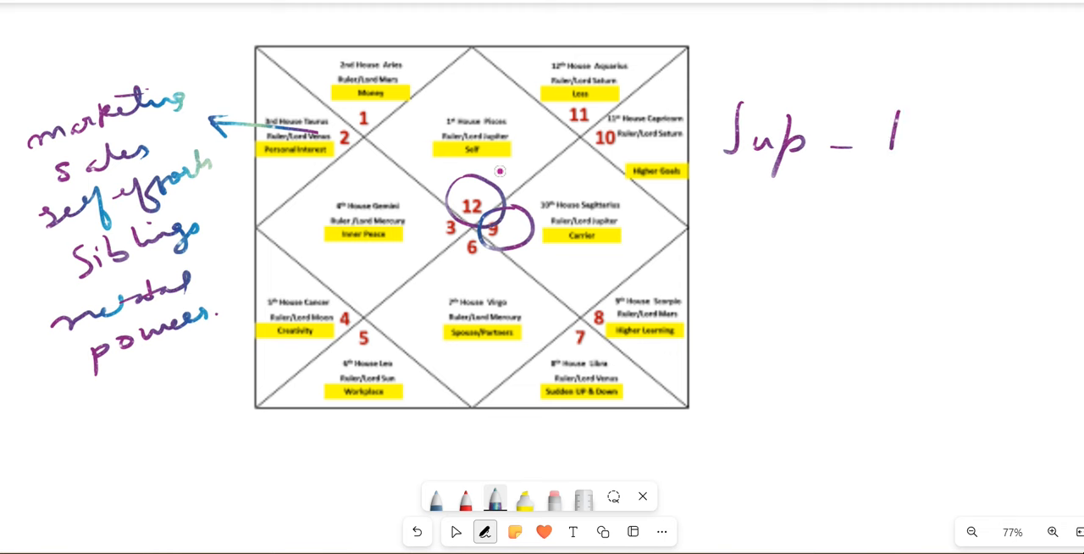
pyautogui.moveTo(911, 138); pyautogui.dragTo(928, 156)
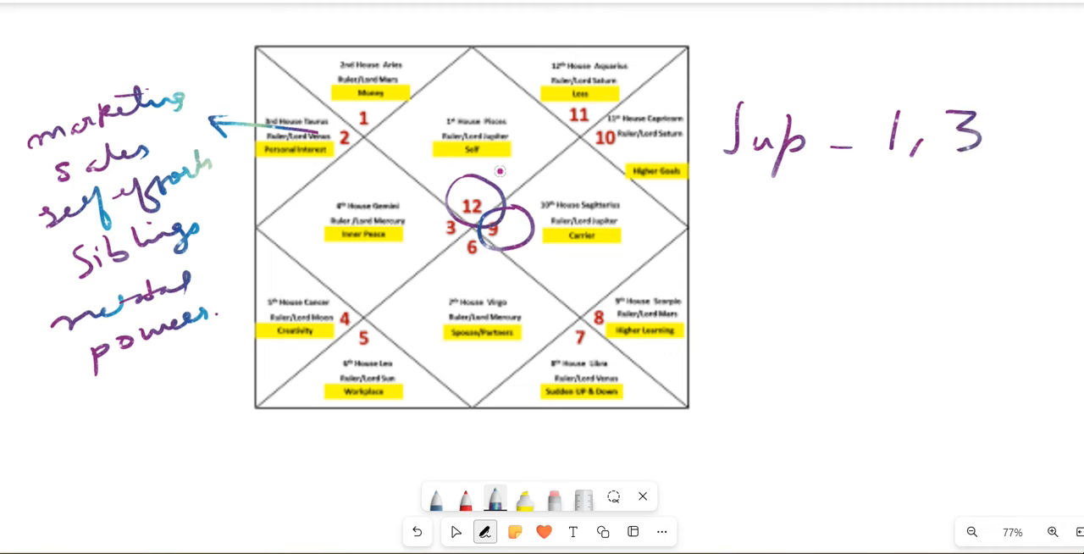
pyautogui.moveTo(330, 121); pyautogui.dragTo(342, 152)
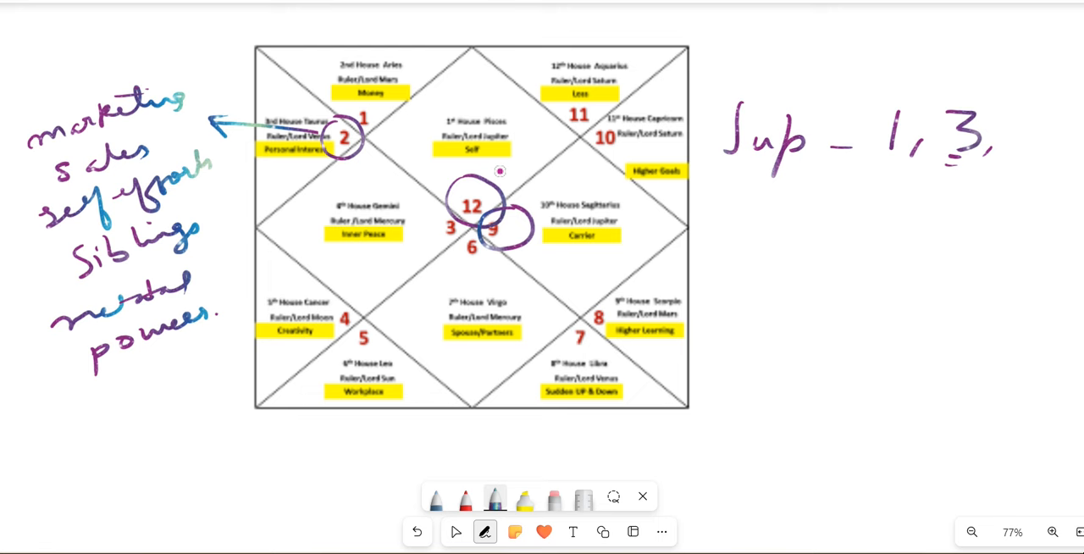
pyautogui.moveTo(1016, 139); pyautogui.dragTo(1053, 138)
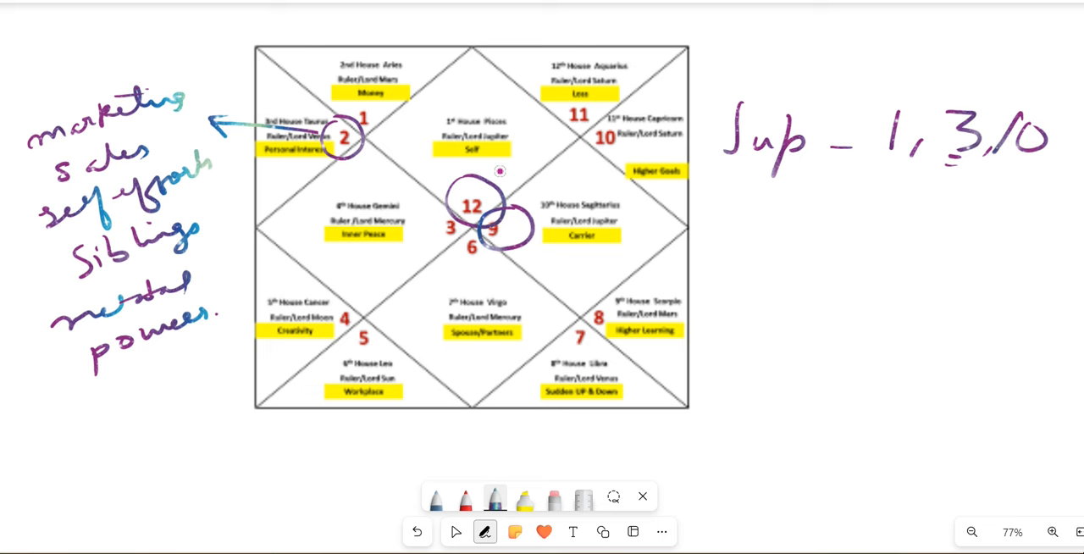
pyautogui.moveTo(623, 230); pyautogui.dragTo(731, 231)
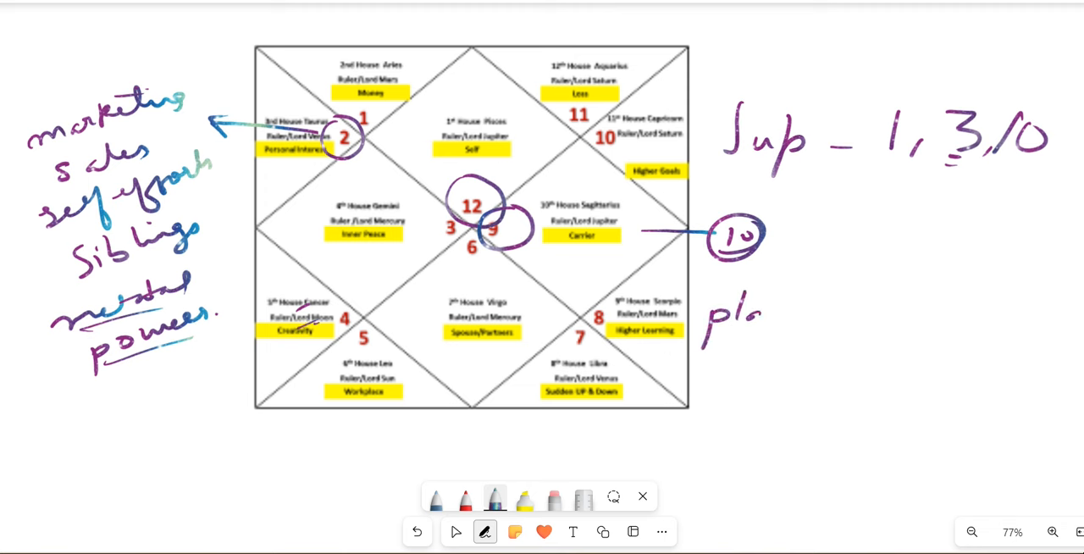
# Note 'plans, planning' and 'execution' with underline, mark the 5th house, and ring house number 2.
pyautogui.write('plans, 1')
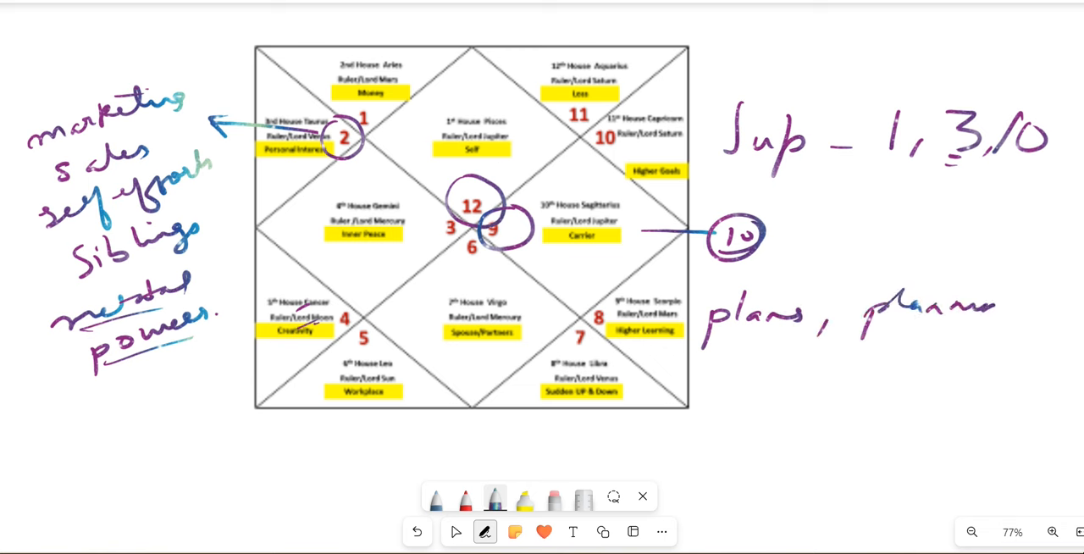
pyautogui.moveTo(703, 342); pyautogui.dragTo(1033, 342)
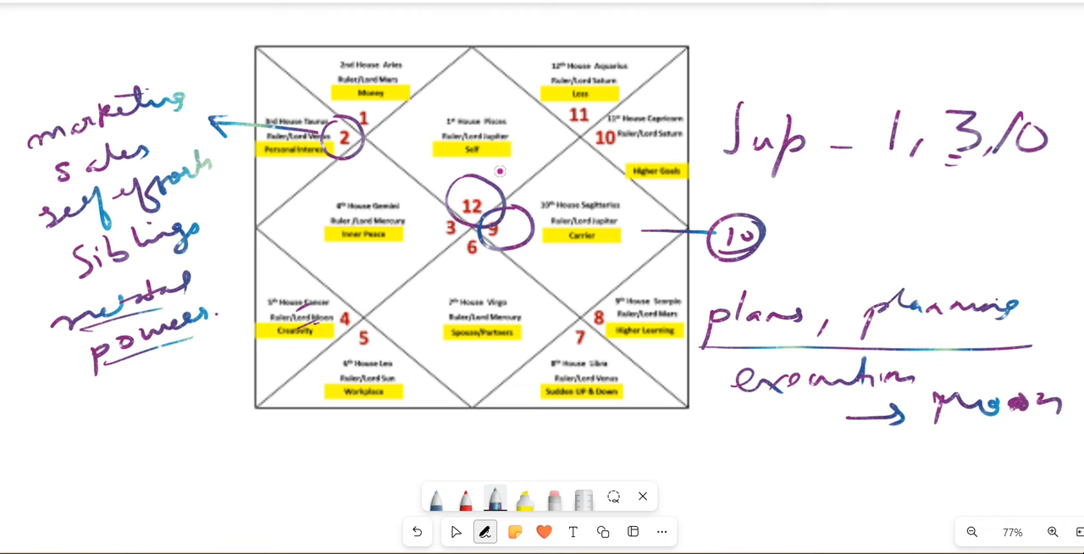
pyautogui.moveTo(335, 308); pyautogui.dragTo(352, 330)
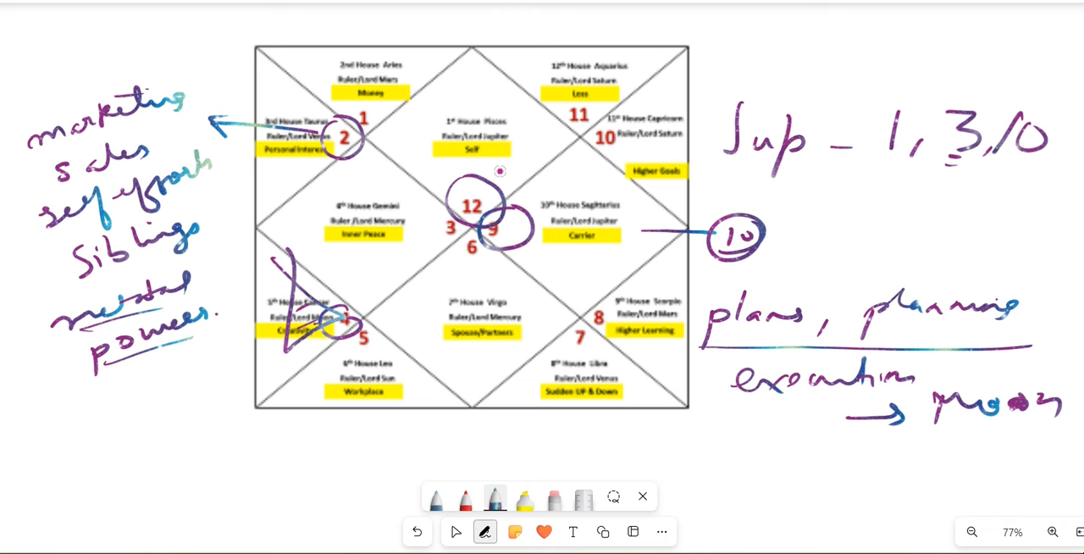
pyautogui.moveTo(258, 457); pyautogui.dragTo(322, 457)
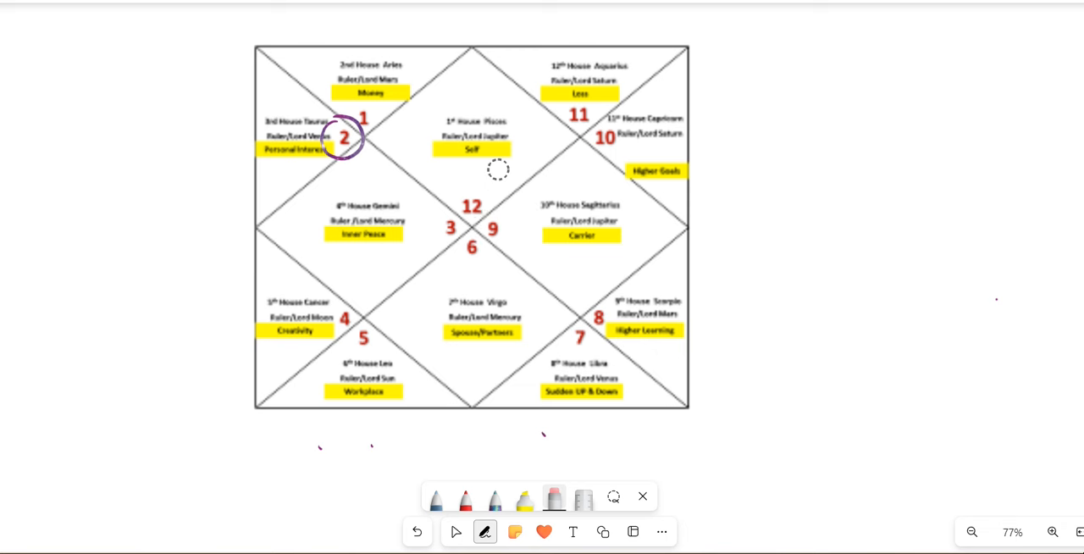
# Undo the house 2 circle, then handwrite 'control emotions' and career notes around the chart in purple.
pyautogui.click(416, 532)
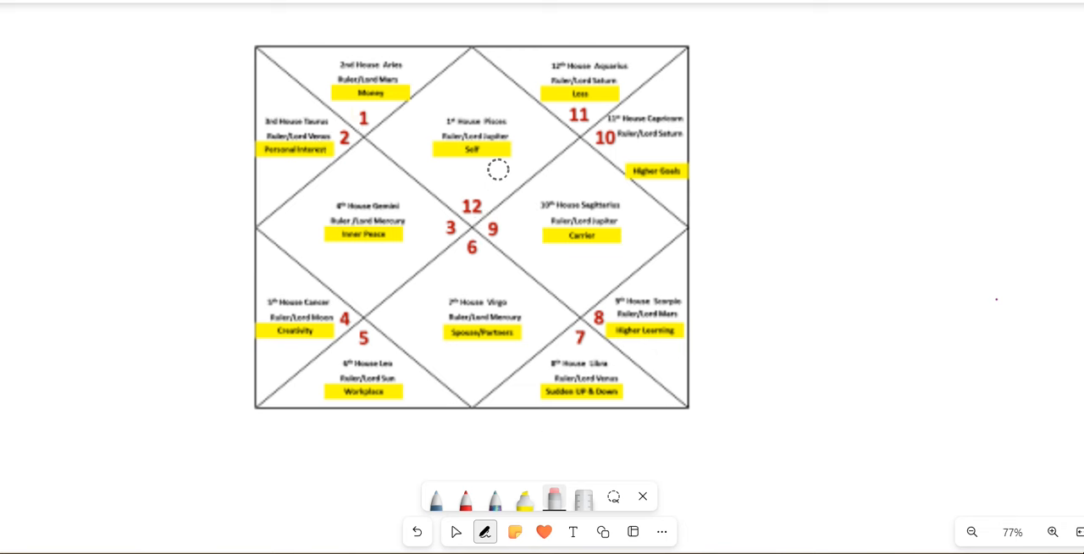
pyautogui.click(495, 499)
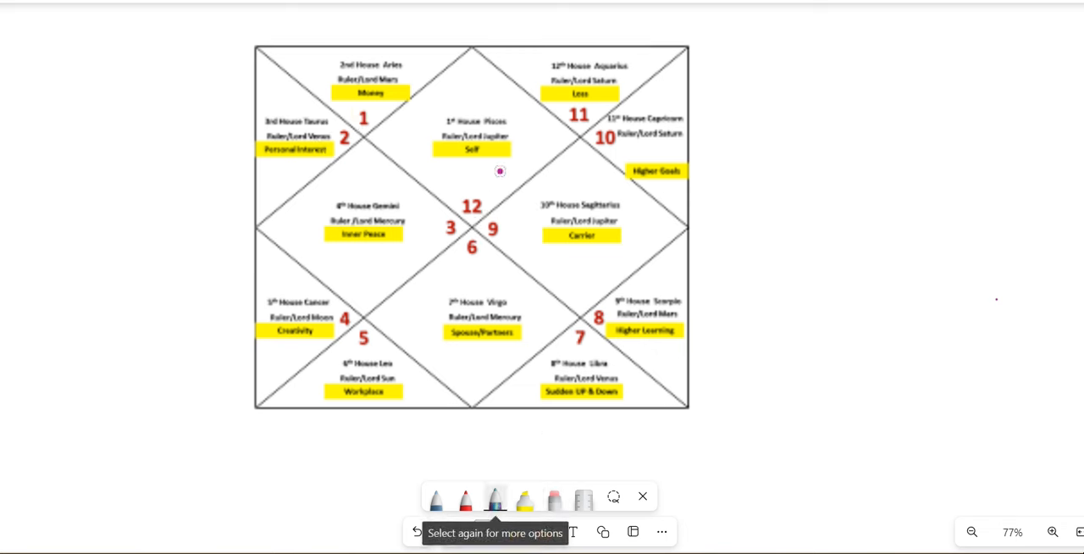
pyautogui.moveTo(51, 152); pyautogui.dragTo(161, 118)
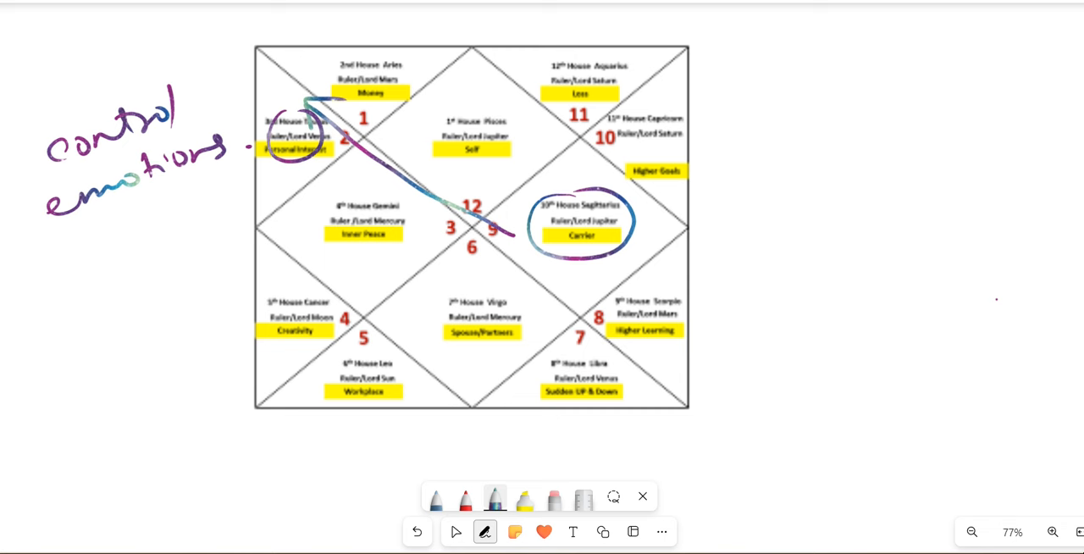
pyautogui.moveTo(186, 211); pyautogui.dragTo(296, 183)
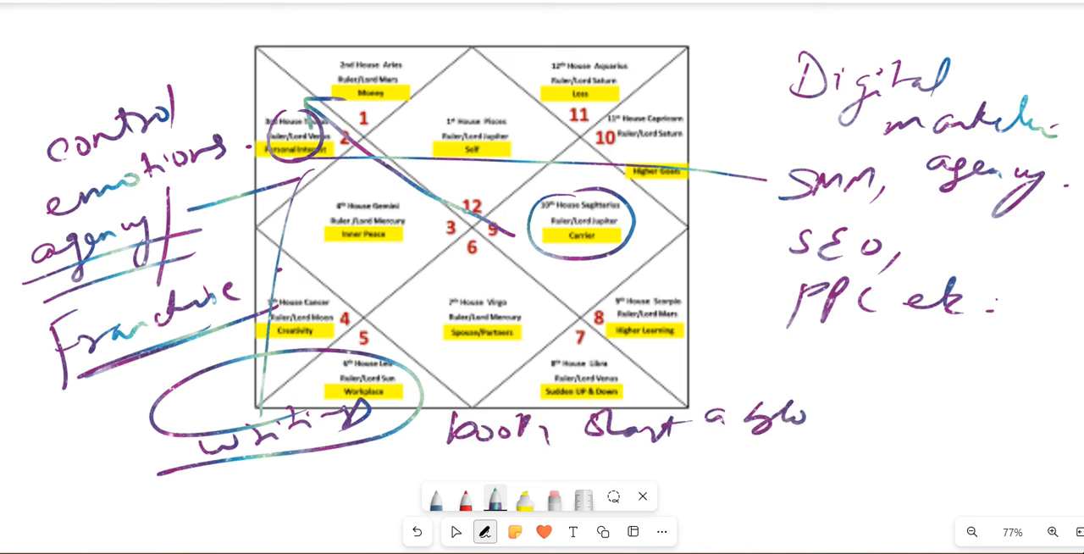
# Continue the handwritten career note (agency, digital marketing, SEO, PPC) below the chart.
pyautogui.moveTo(788, 415); pyautogui.dragTo(838, 457)
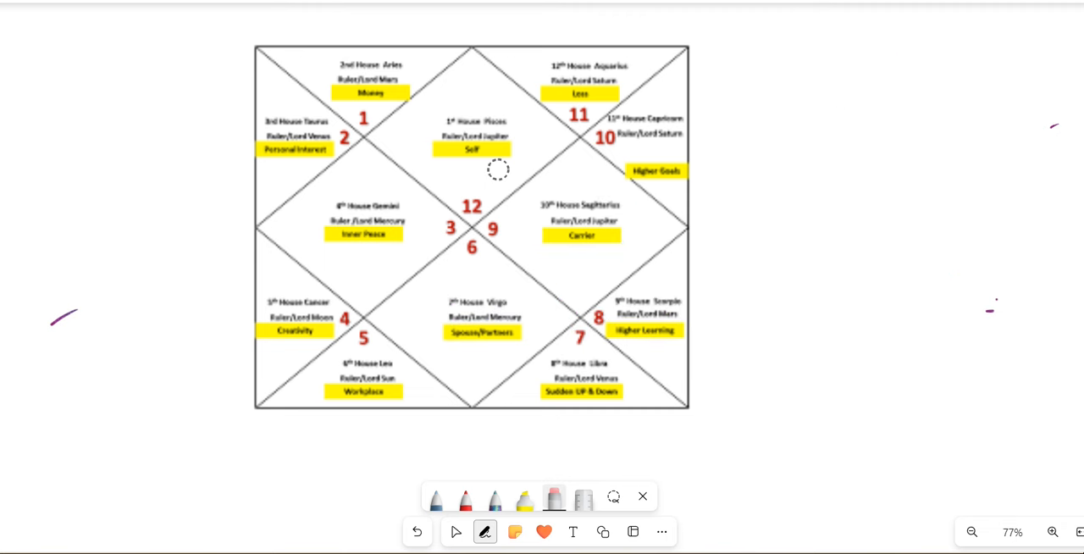
# Handwrite 'away from home' and '3rd is 12th from home' beside the chart with the pen.
pyautogui.click(494, 498)
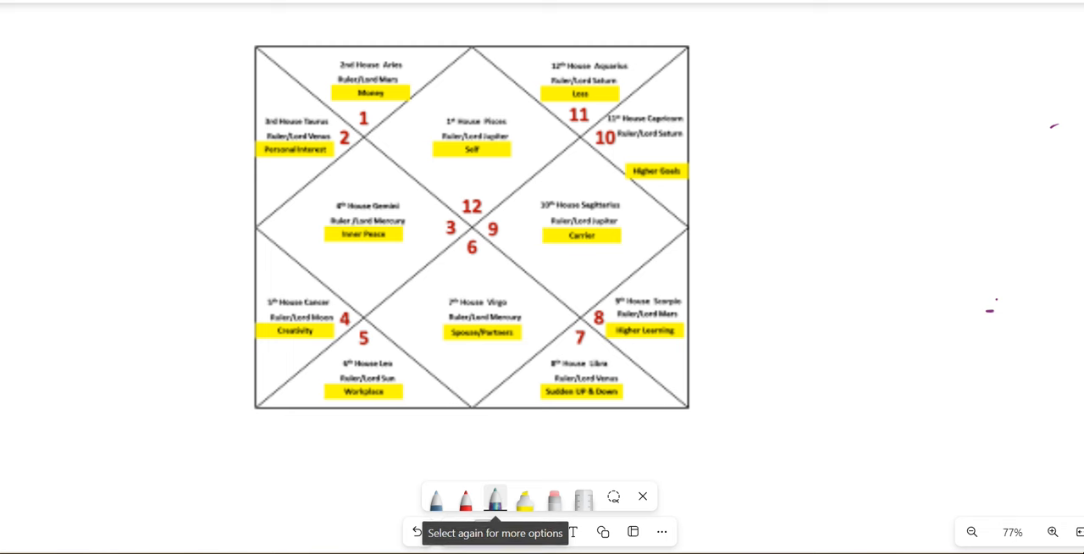
pyautogui.moveTo(161, 229); pyautogui.dragTo(355, 246)
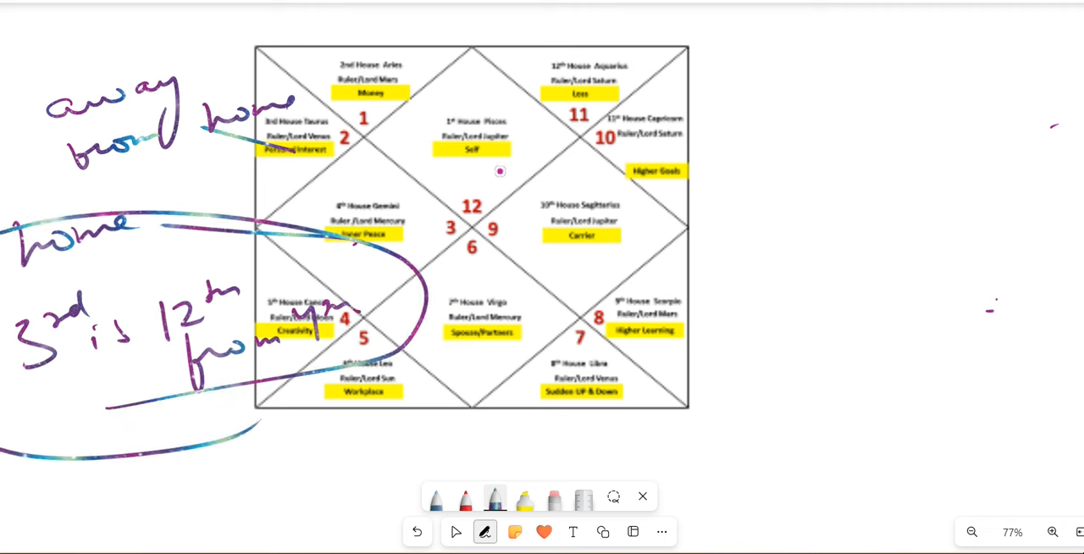
pyautogui.moveTo(728, 156); pyautogui.dragTo(779, 156)
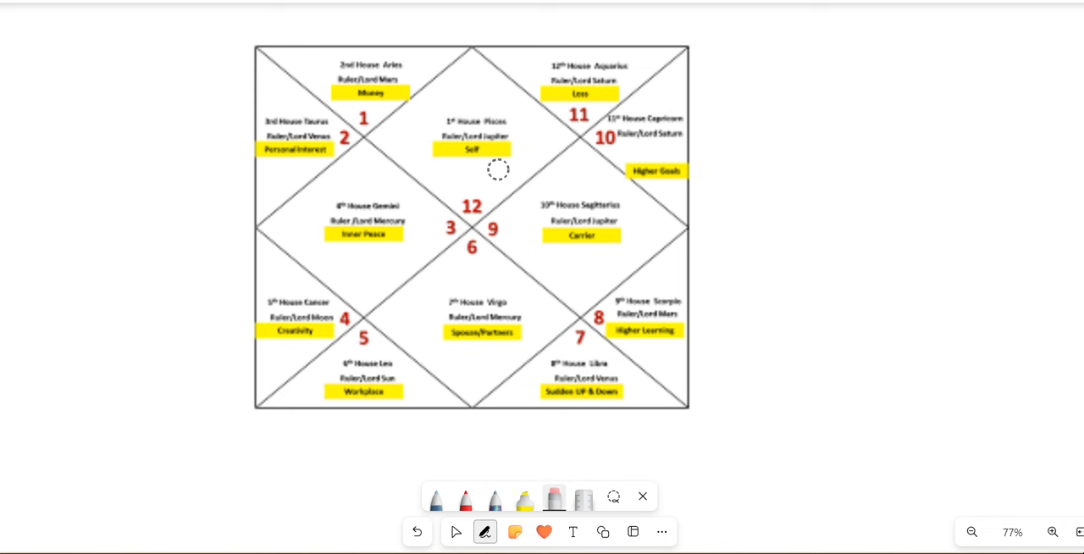
# Write 'Jup → 1, 3, 10' and 'Sun → 6, 2' left of the chart, repeating '1, 3, 10 / 2, 6' below.
pyautogui.click(495, 497)
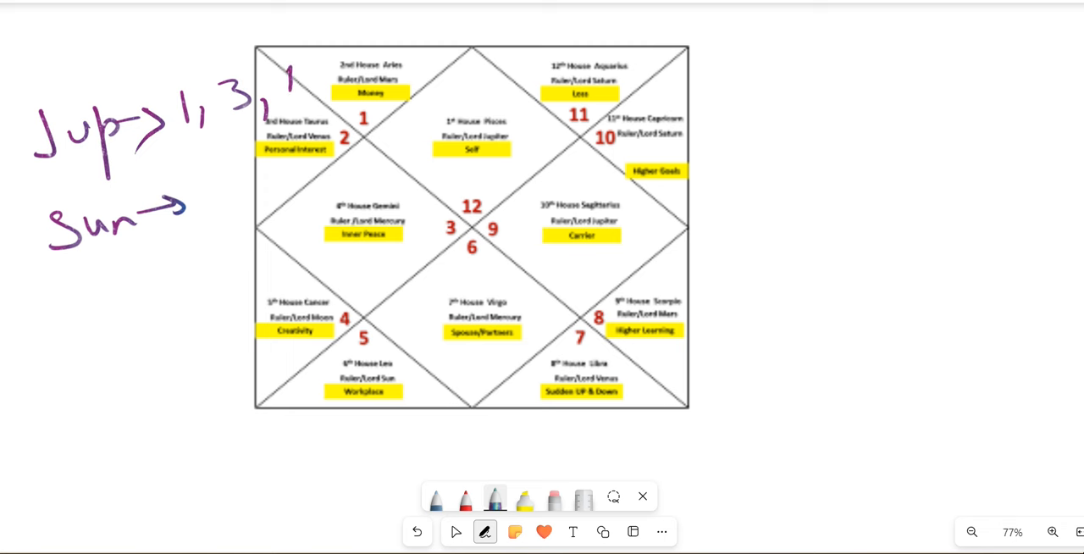
pyautogui.moveTo(284, 76); pyautogui.dragTo(314, 81)
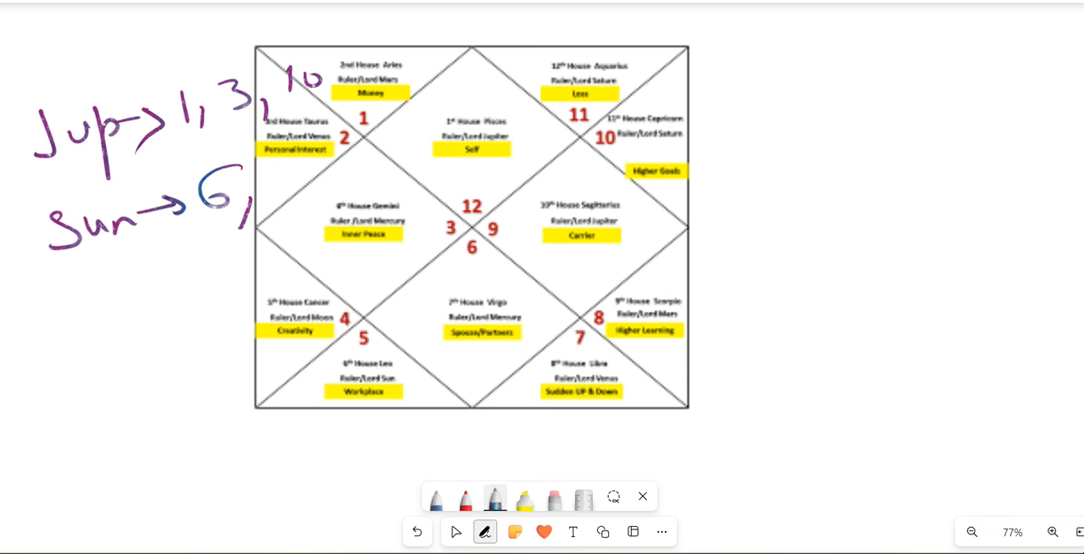
pyautogui.click(456, 532)
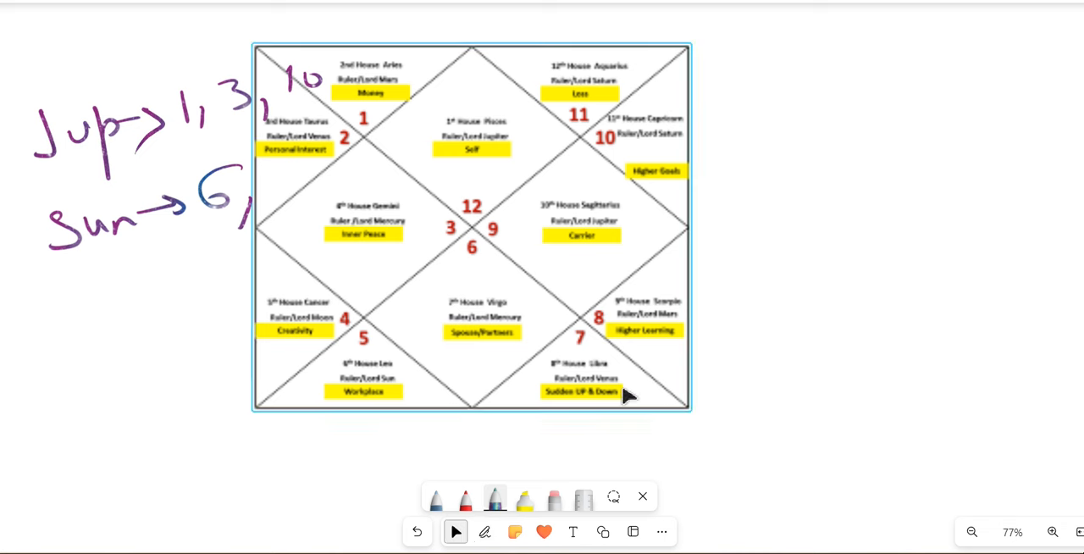
pyautogui.click(484, 532)
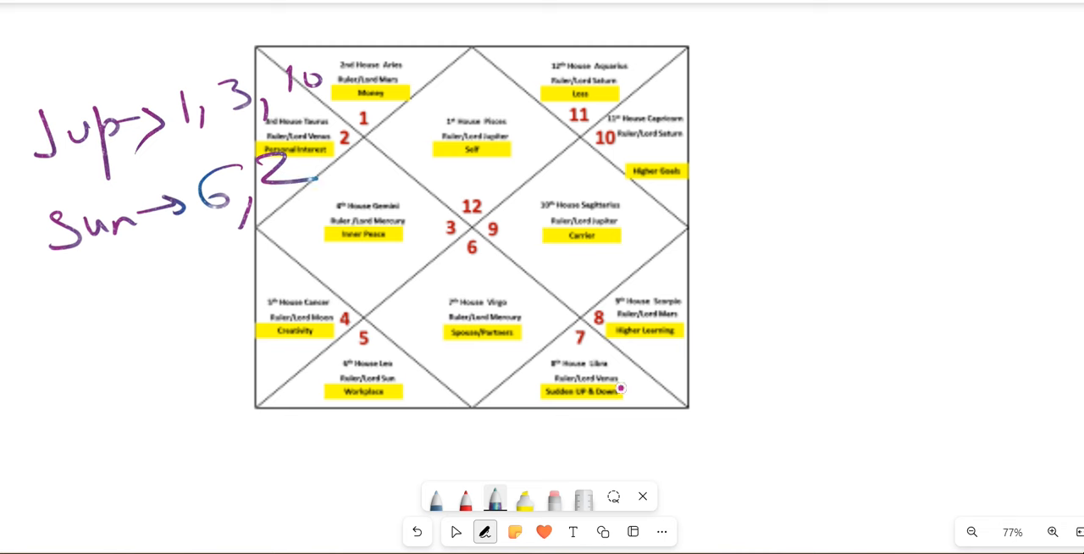
pyautogui.moveTo(34, 322); pyautogui.dragTo(101, 330)
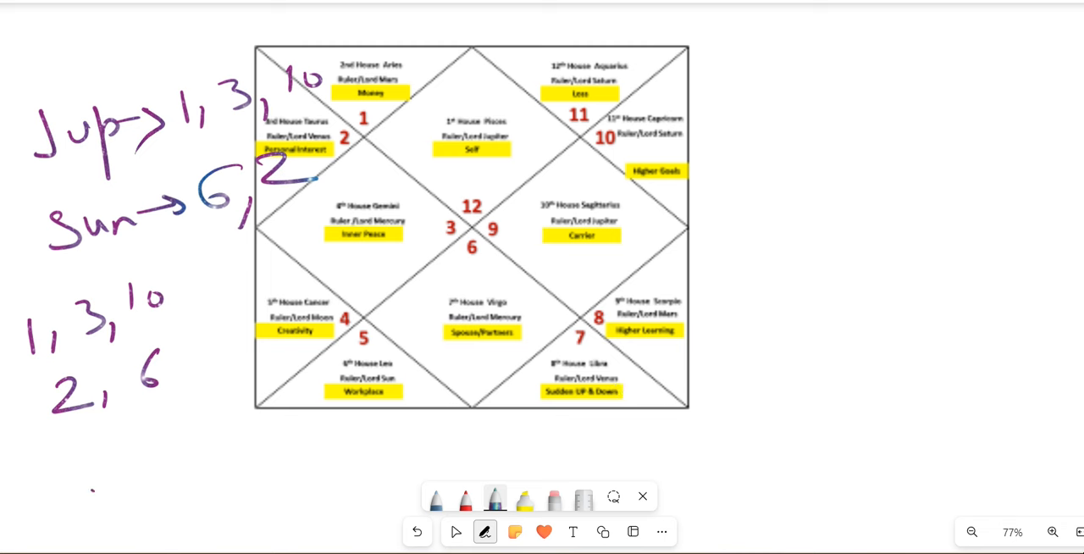
# Note '2,6,10 huge money, good career', '3,6,10 good for SM' and underline 'best period'.
pyautogui.moveTo(88, 487); pyautogui.dragTo(284, 444)
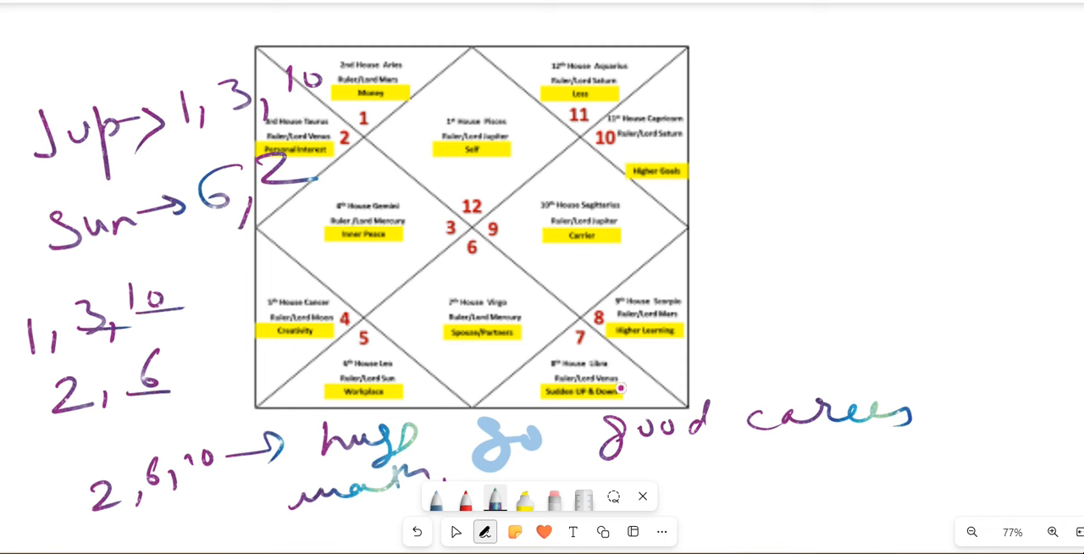
pyautogui.write('3,6,10')
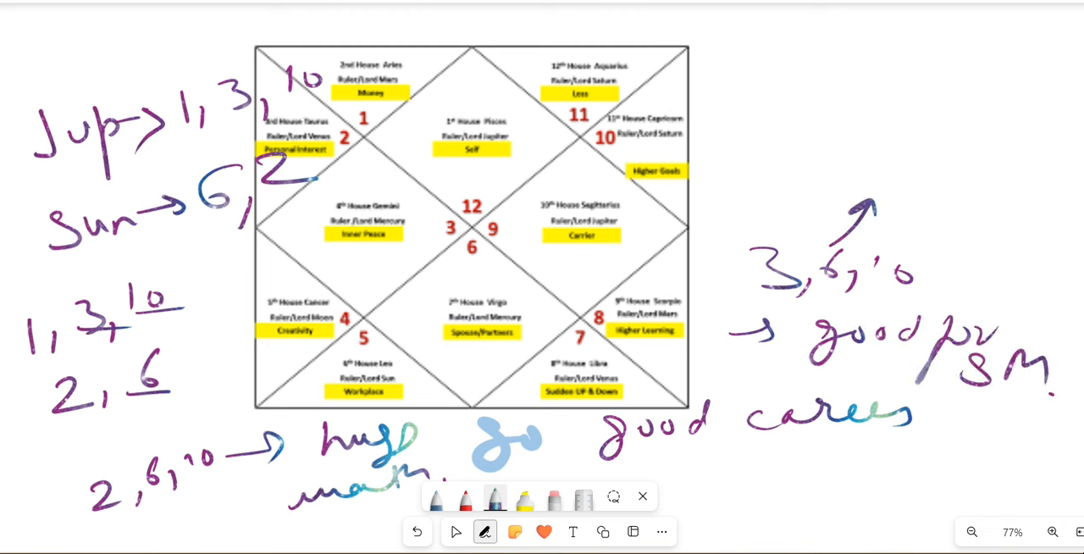
pyautogui.write('New')
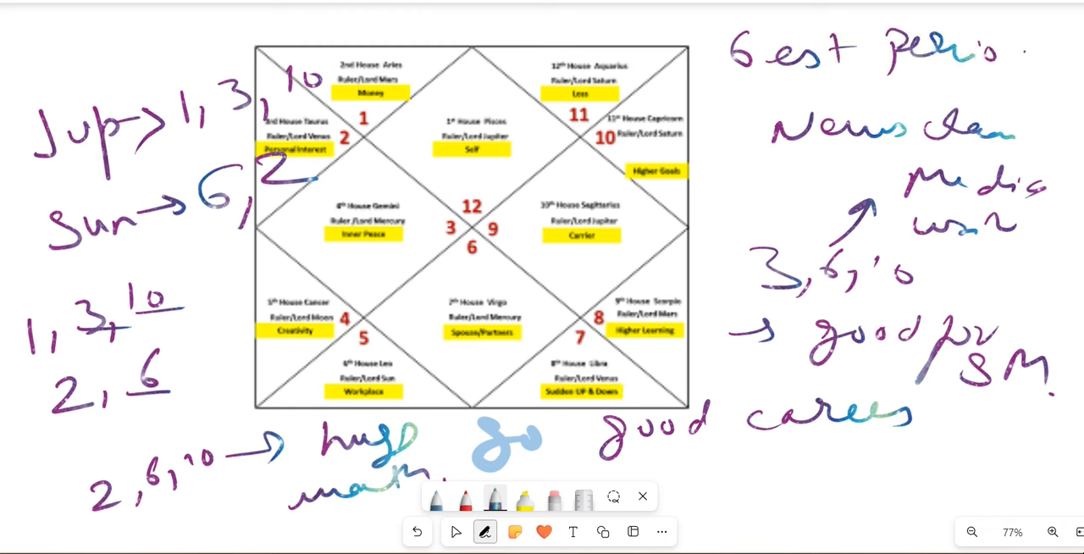
pyautogui.moveTo(745, 88); pyautogui.dragTo(1067, 88)
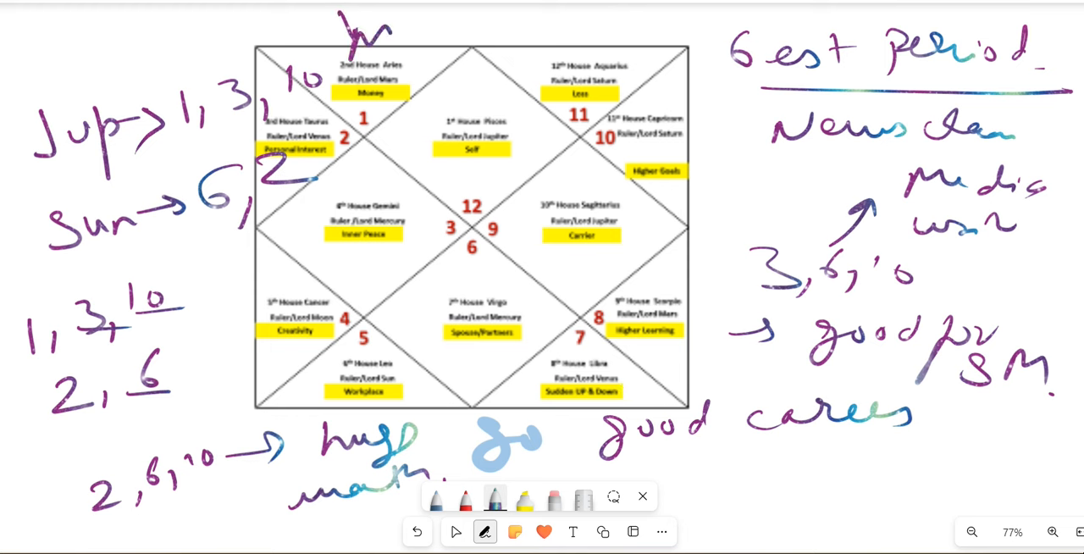
pyautogui.write(',A,P.')
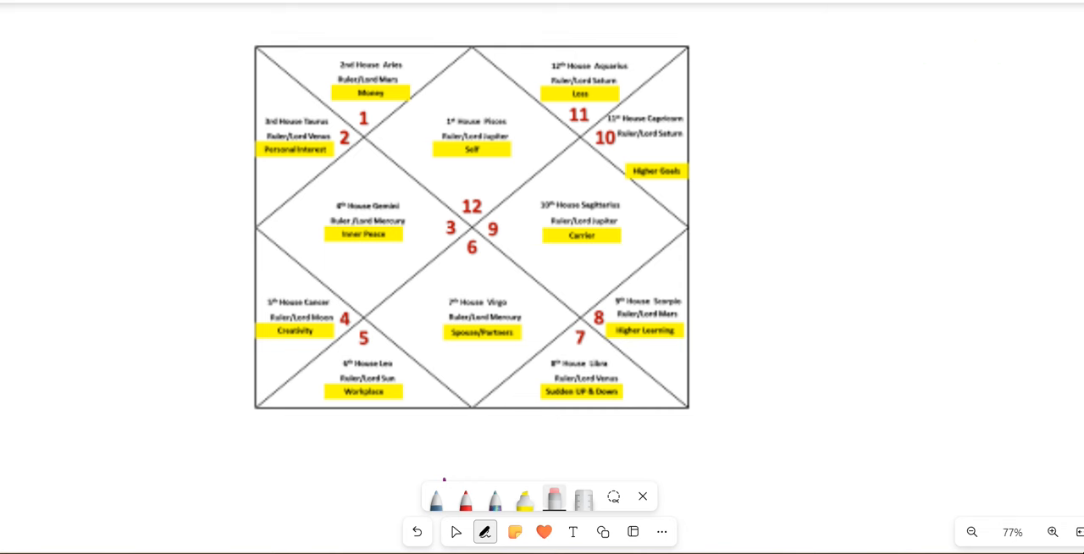
# Finish the handwritten 'little bit illness' note with the pen.
pyautogui.click(495, 500)
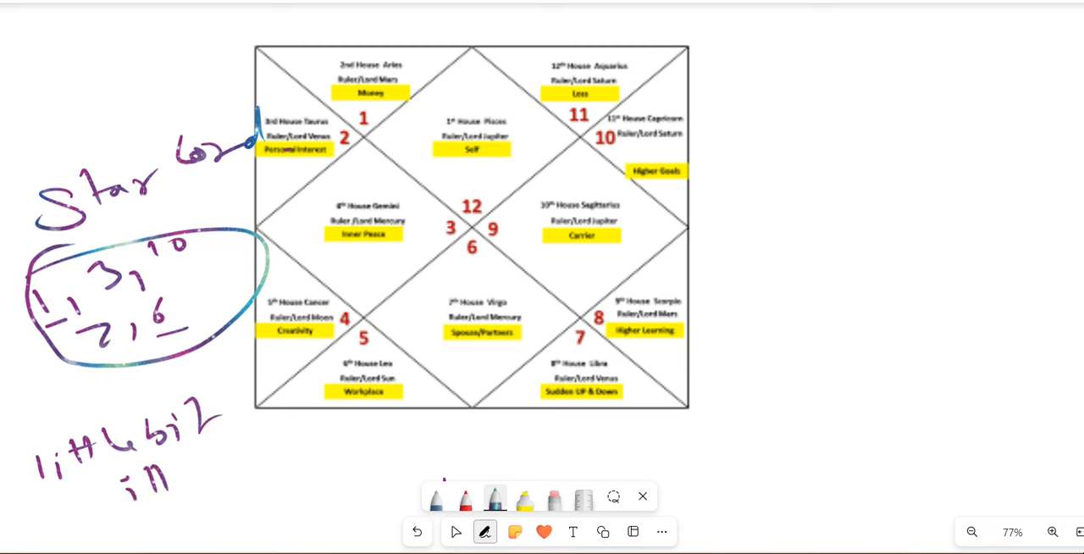
pyautogui.moveTo(169, 466); pyautogui.dragTo(271, 499)
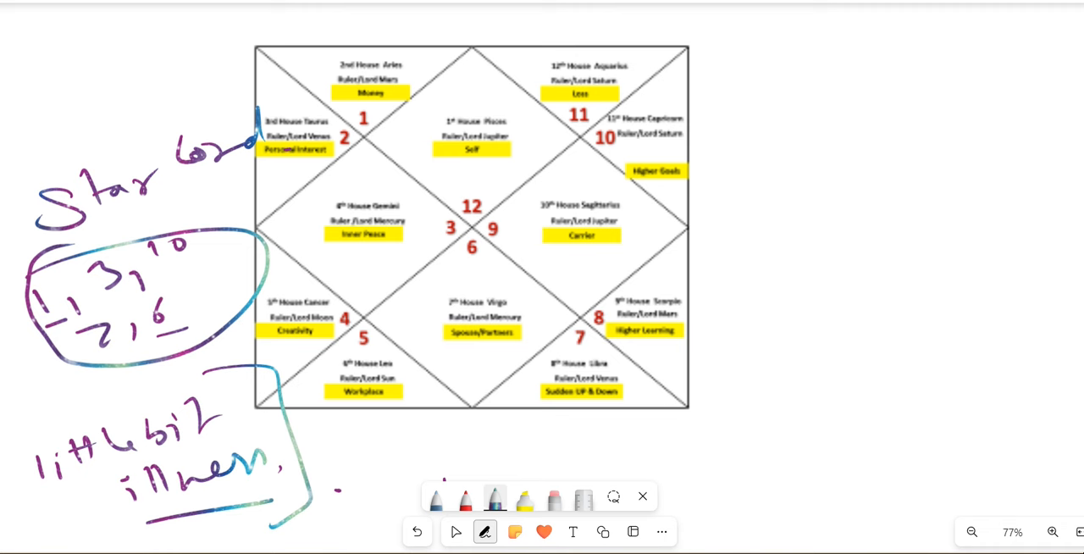
# Handwrite SUBSCRIBE, LIKE, SHARE right of the chart and underline SUBSCRIBE.
pyautogui.moveTo(771, 152); pyautogui.dragTo(745, 198)
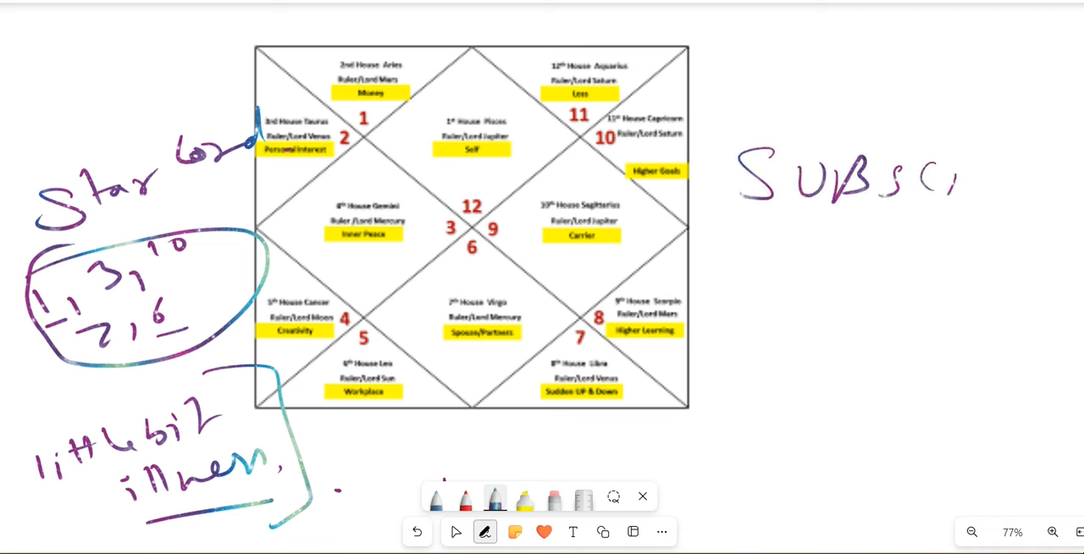
pyautogui.moveTo(957, 178); pyautogui.dragTo(1058, 194)
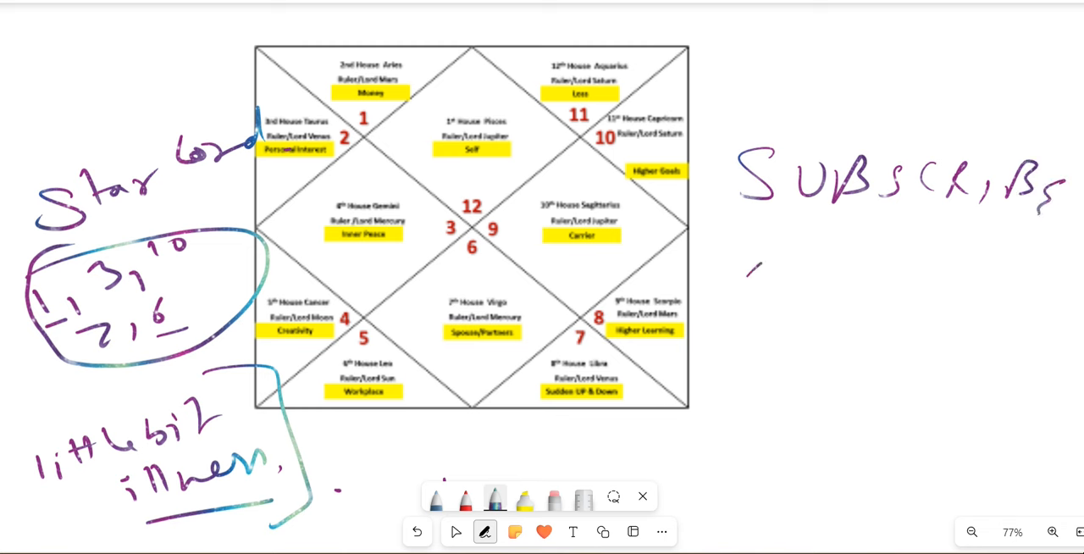
pyautogui.write('LIKE')
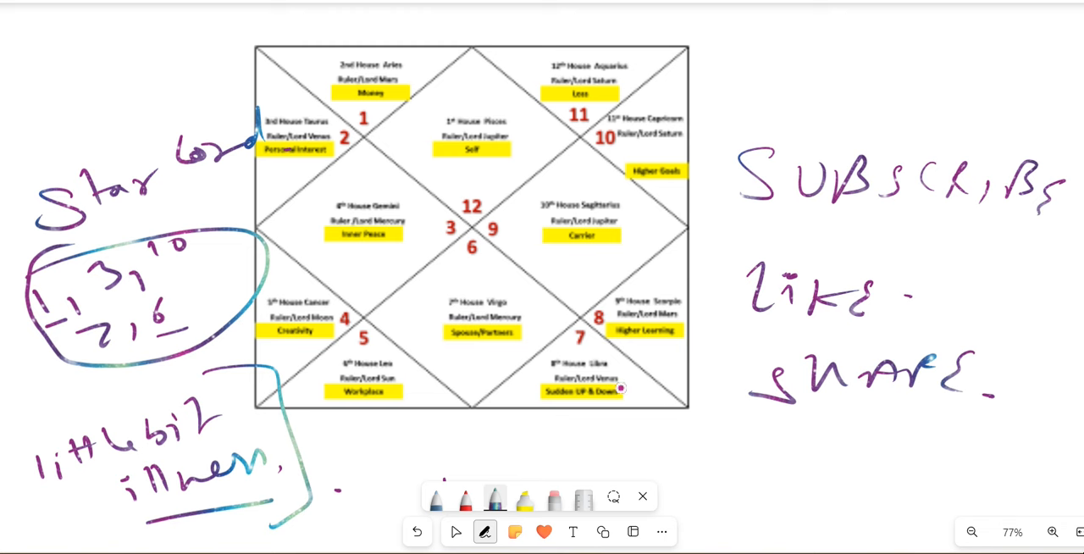
pyautogui.moveTo(725, 227); pyautogui.dragTo(914, 230)
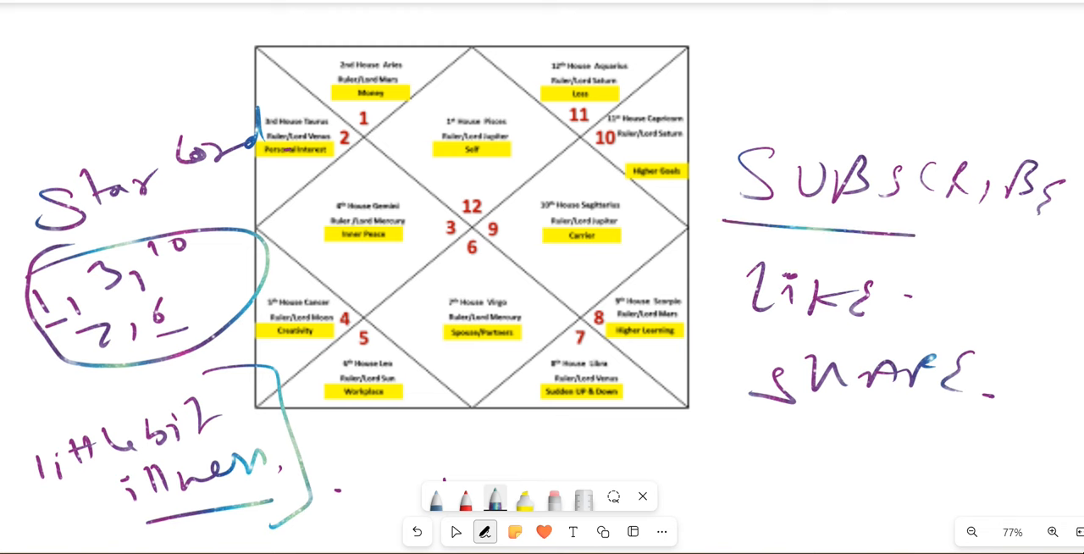